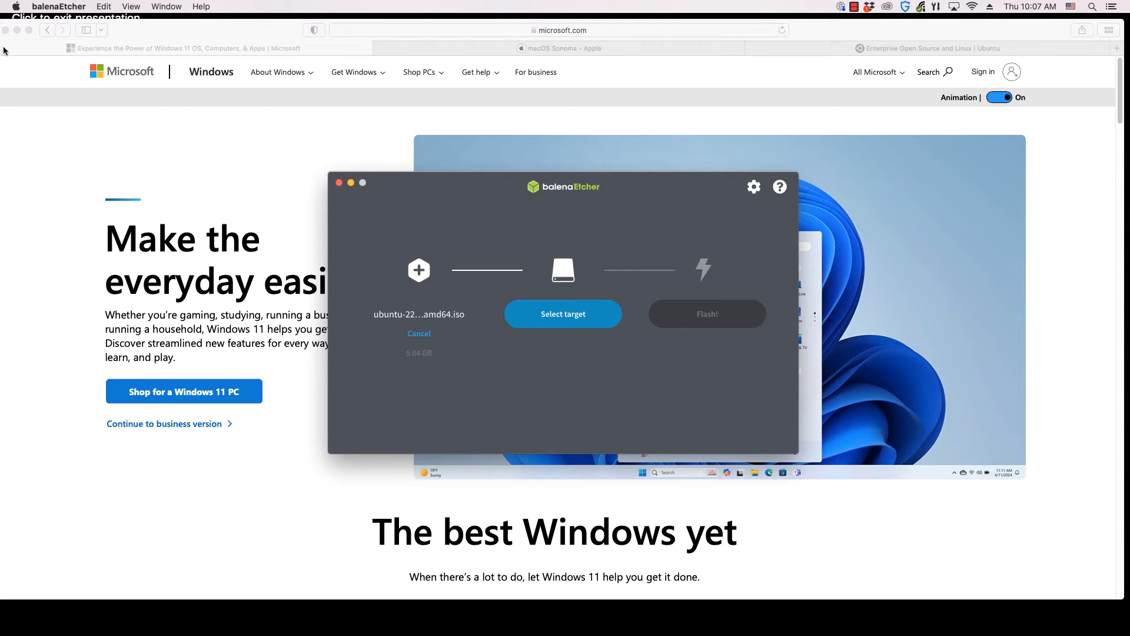
mouse_move(487, 211)
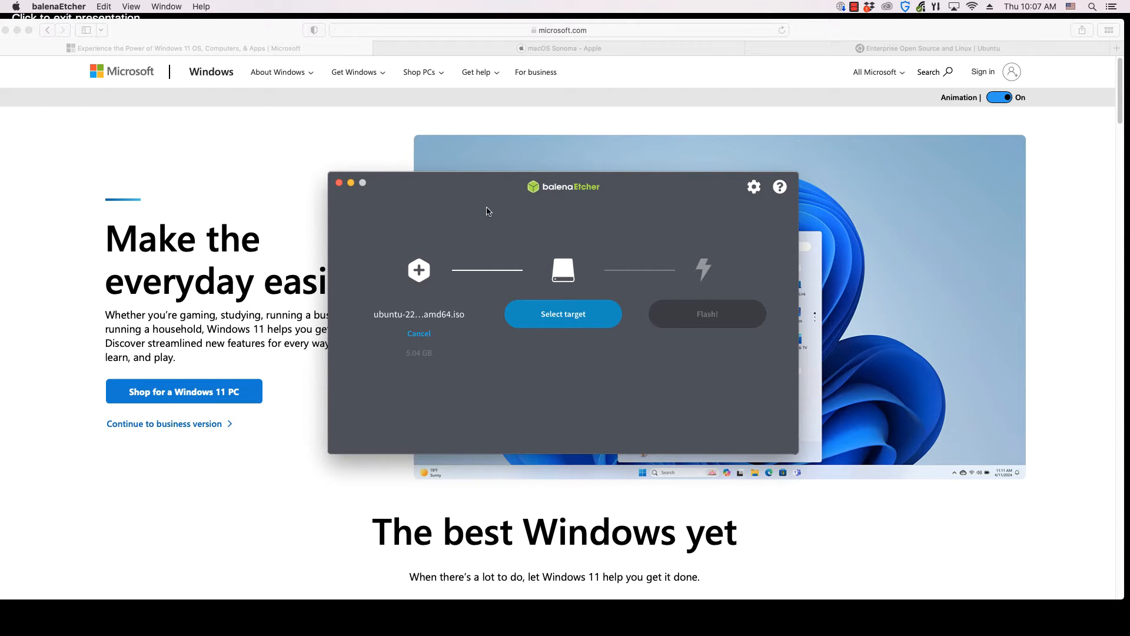
mouse_move(529, 293)
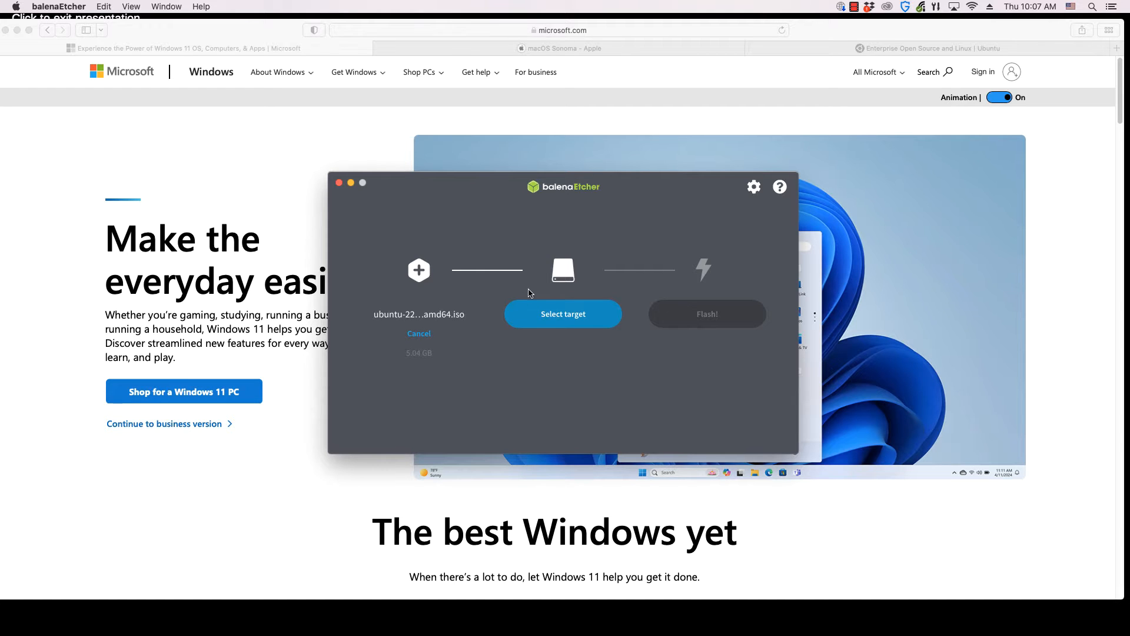
Check the flashing tool's drive list, then move from the macOS Sonoma tab to Ubuntu's Cloud Storage Security page.
click(563, 314)
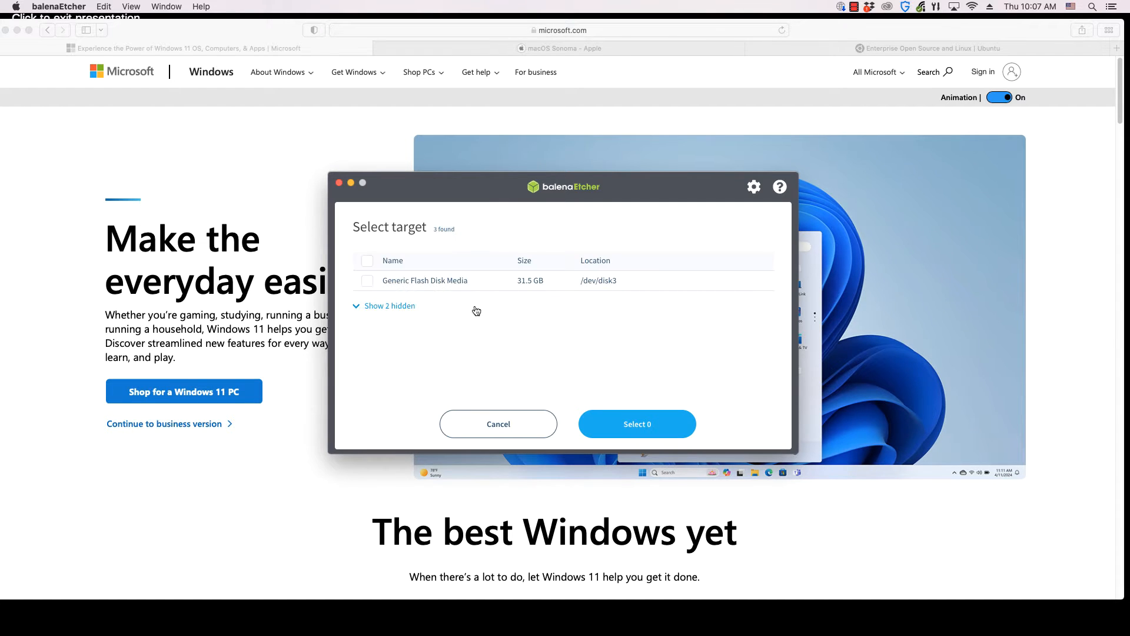
mouse_move(465, 280)
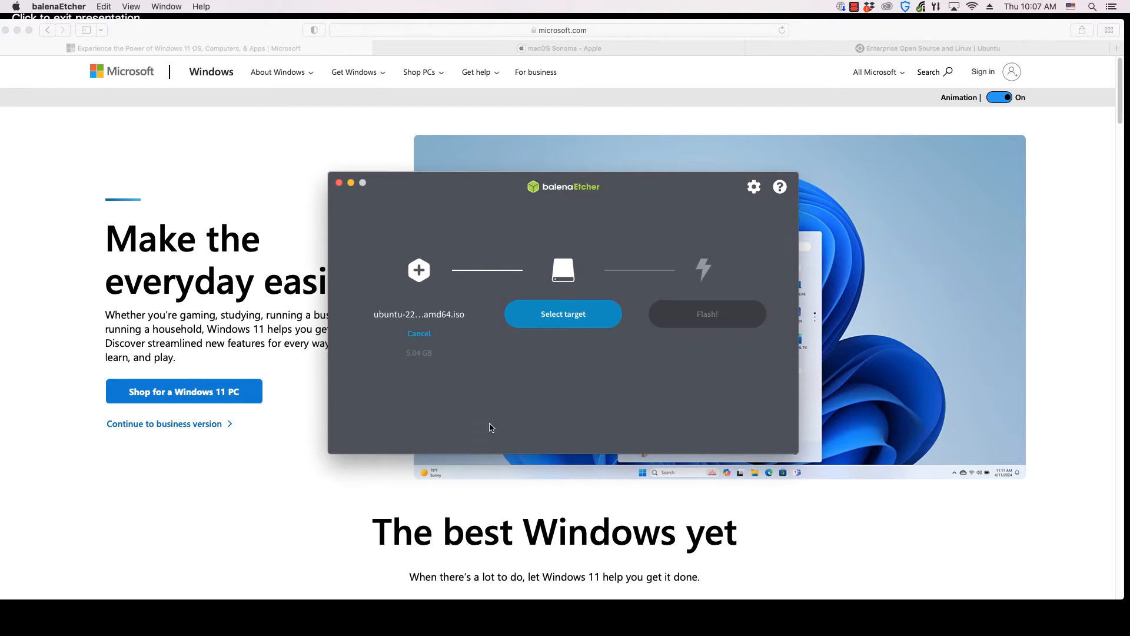
mouse_move(475, 366)
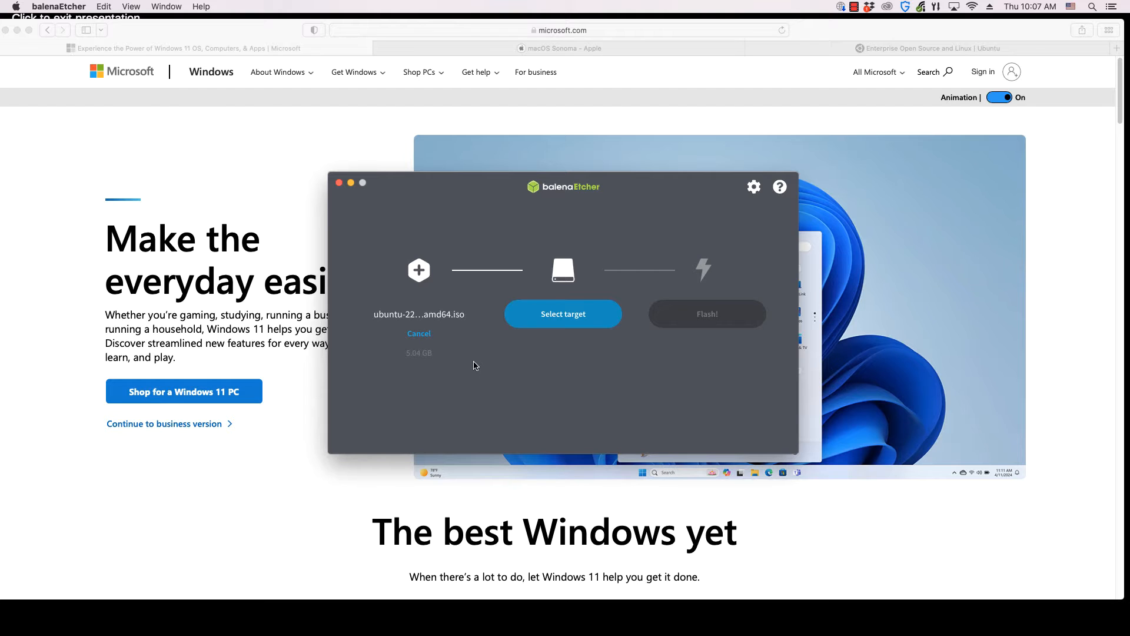
mouse_move(474, 361)
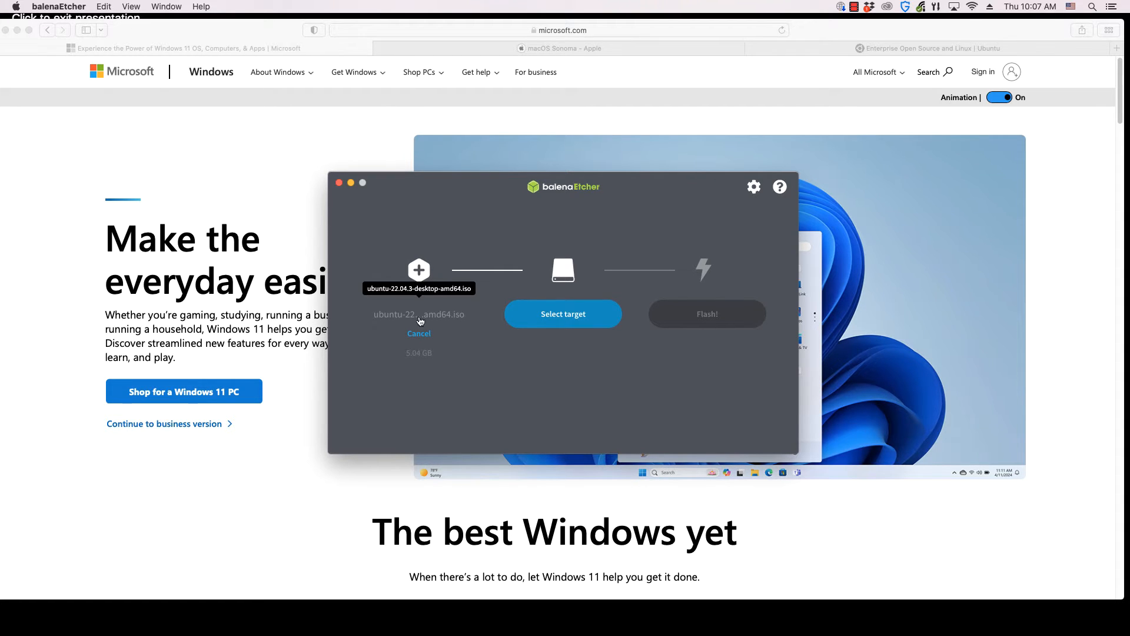
mouse_move(379, 320)
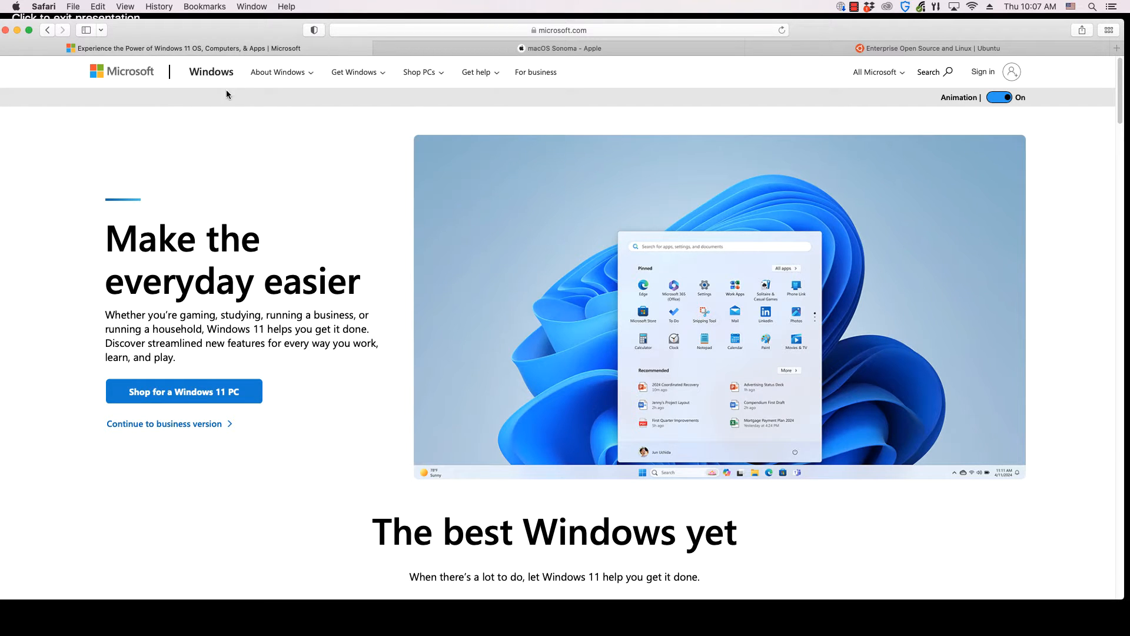
click(562, 48)
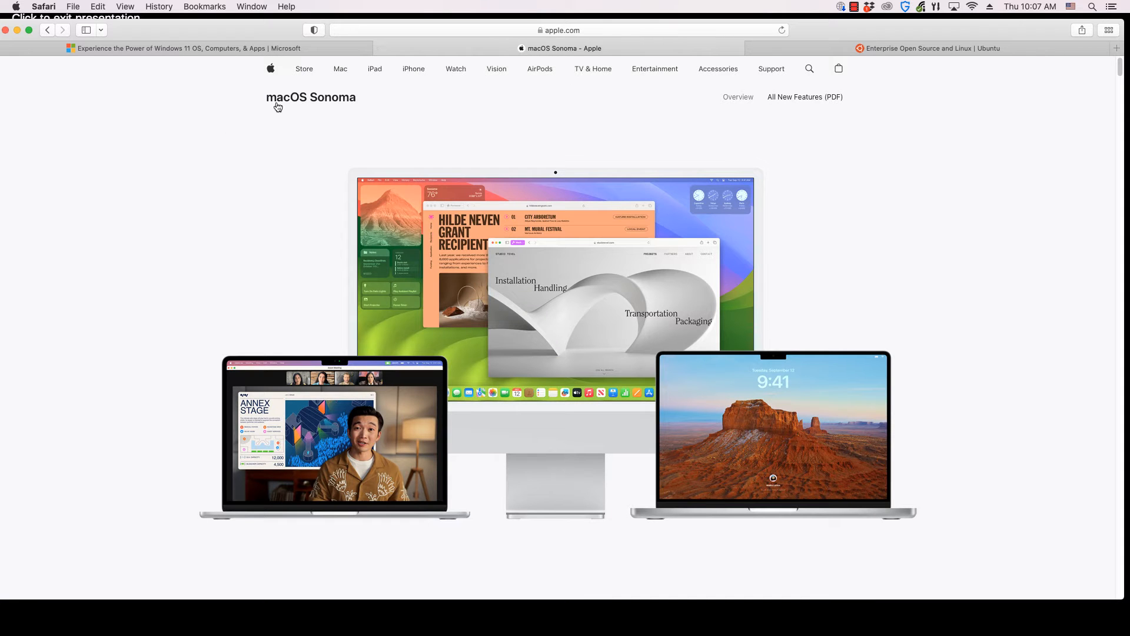
mouse_move(304, 108)
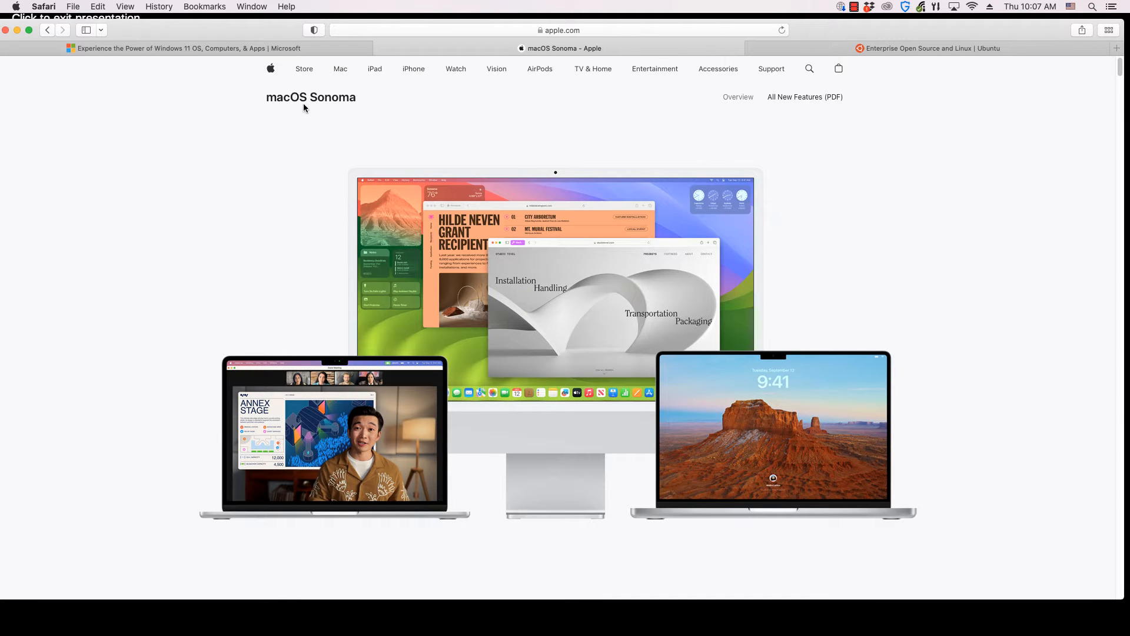
click(929, 48)
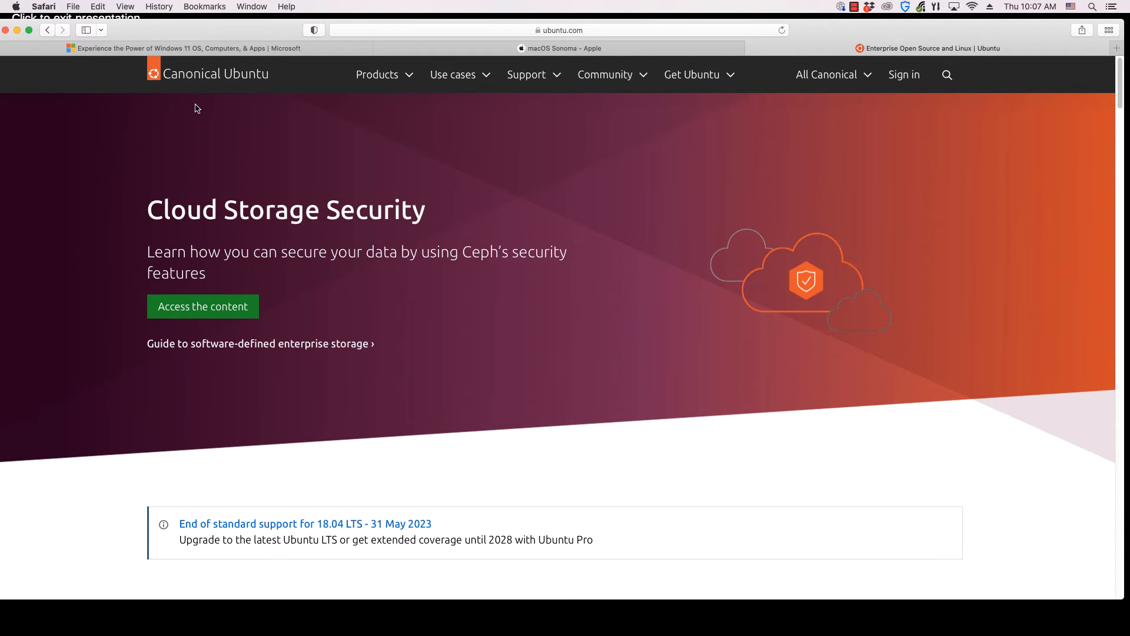
mouse_move(340, 172)
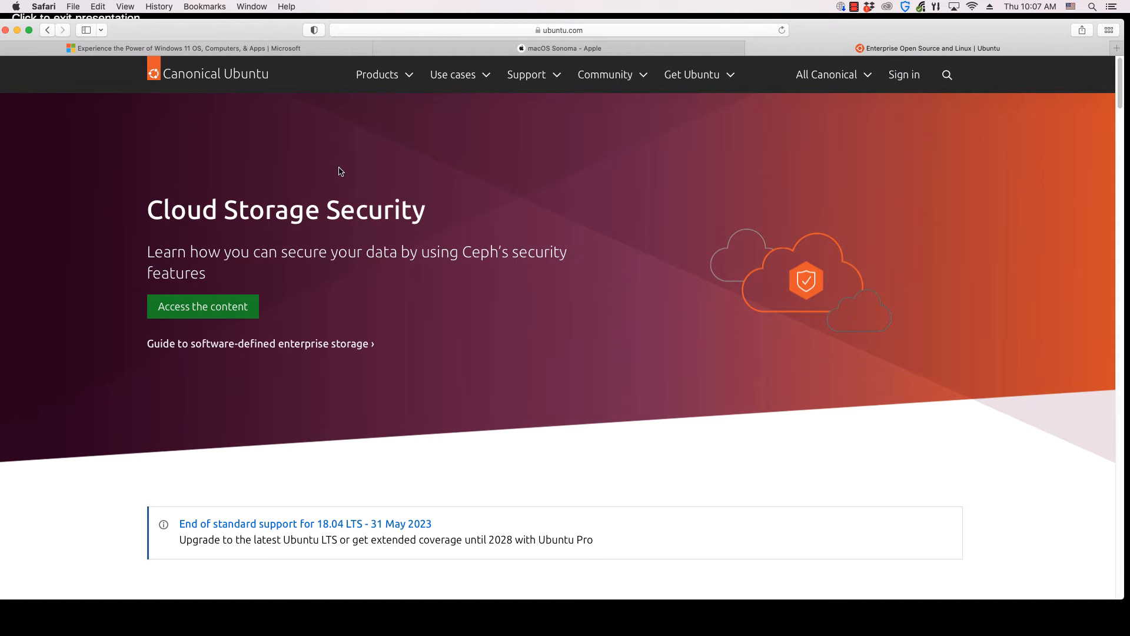
mouse_move(366, 238)
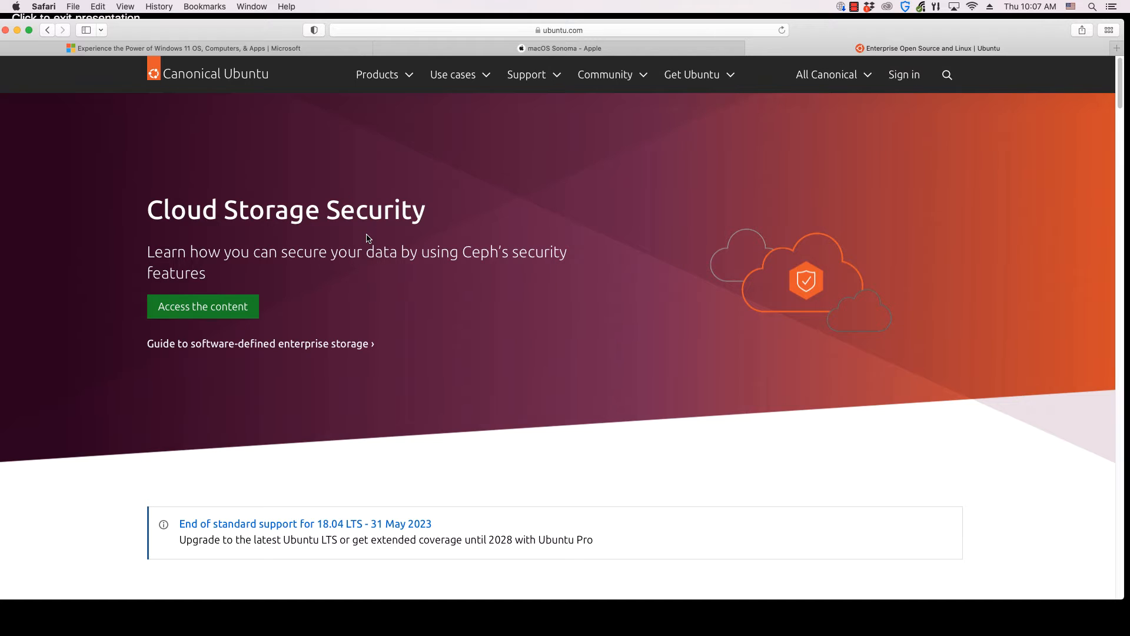
key(cmd+tab)
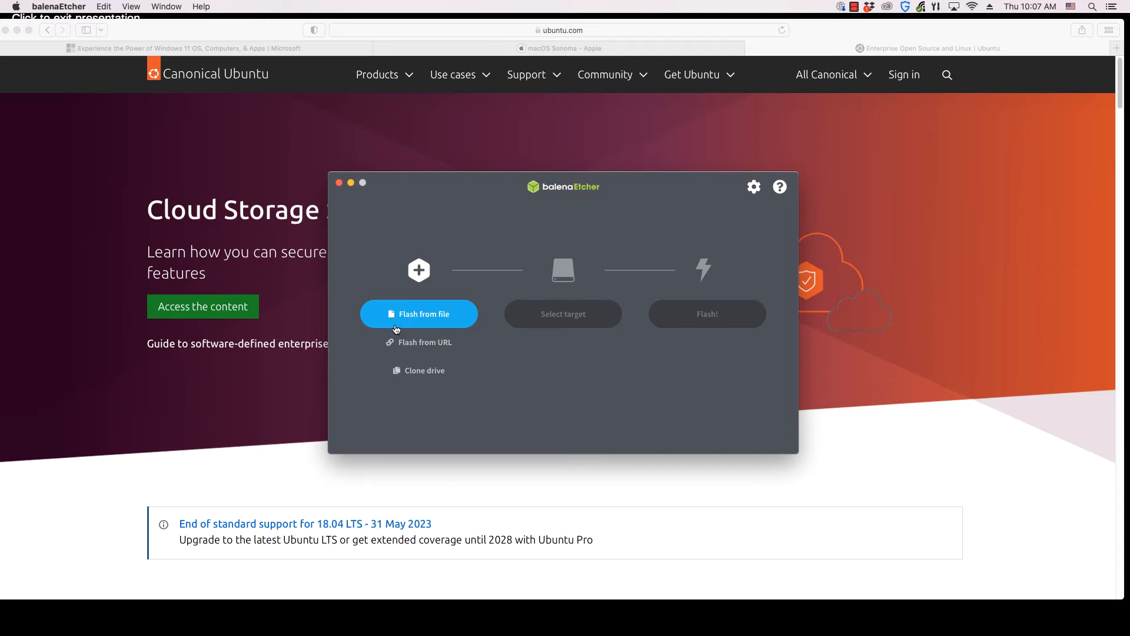
mouse_move(418, 342)
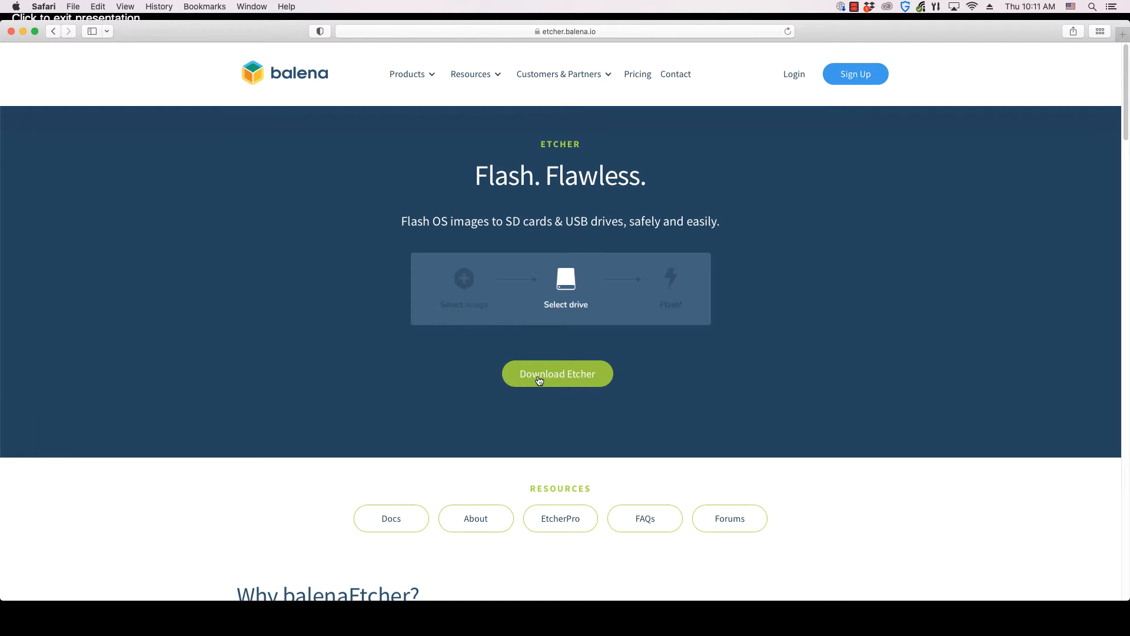
Jump to the Download Etcher table of Windows, macOS and Linux builds on etcher.balena.io.
click(557, 373)
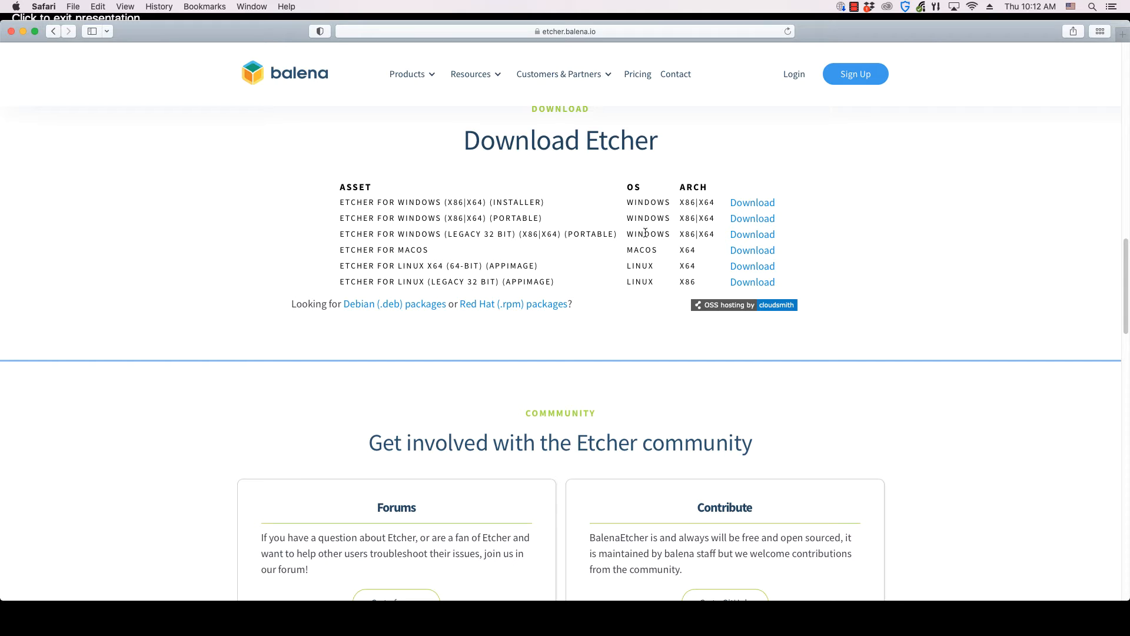
mouse_move(562, 257)
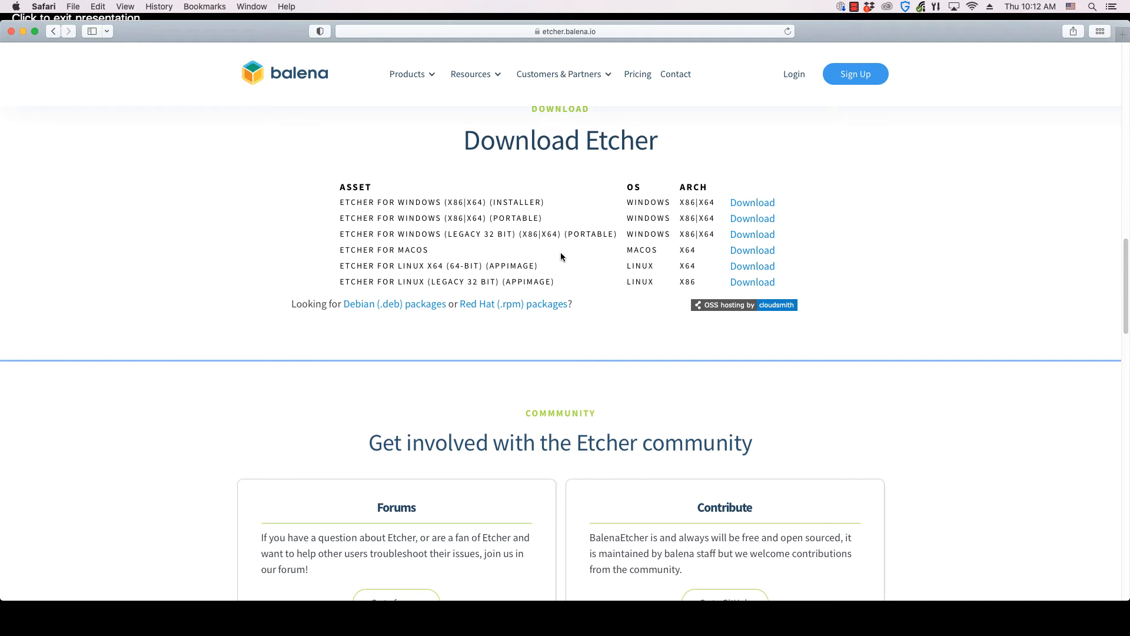
mouse_move(743, 254)
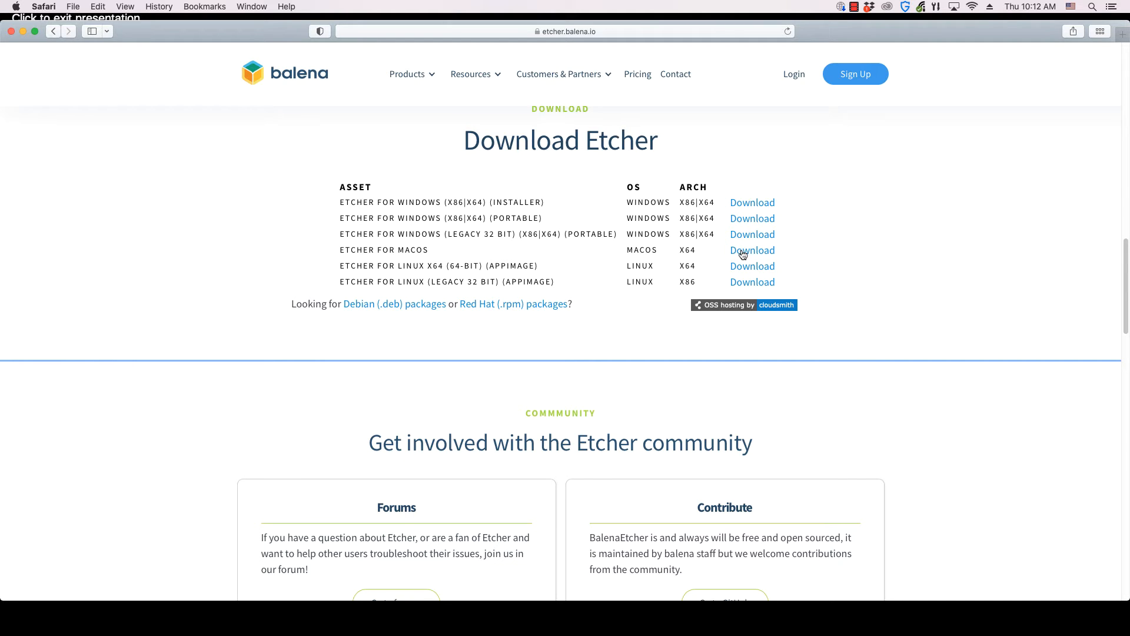
mouse_move(739, 258)
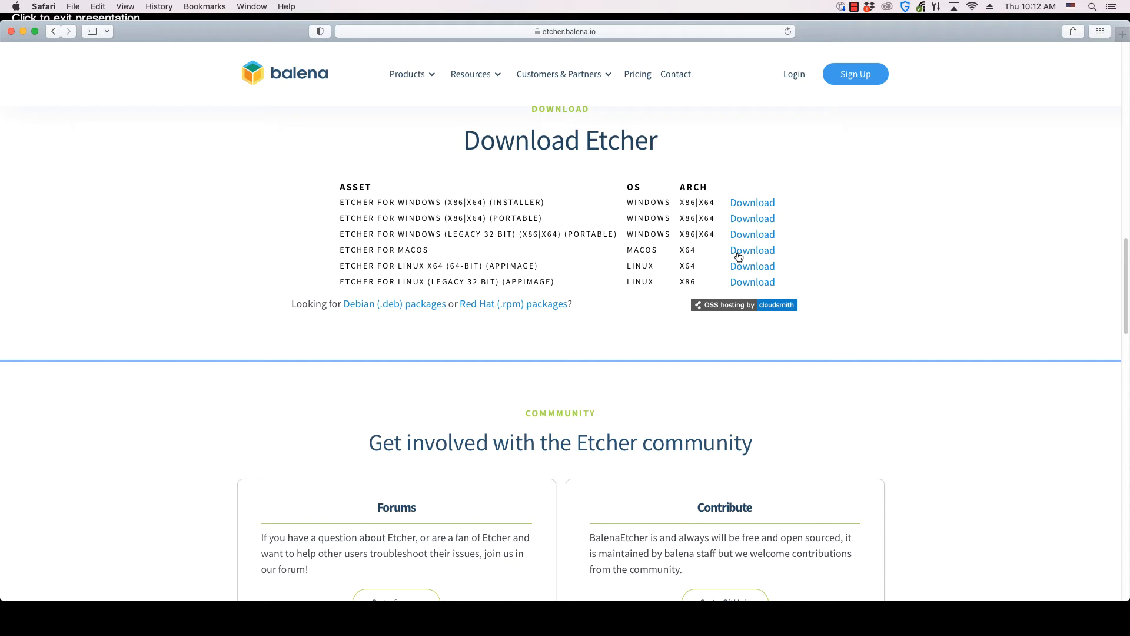
mouse_move(733, 256)
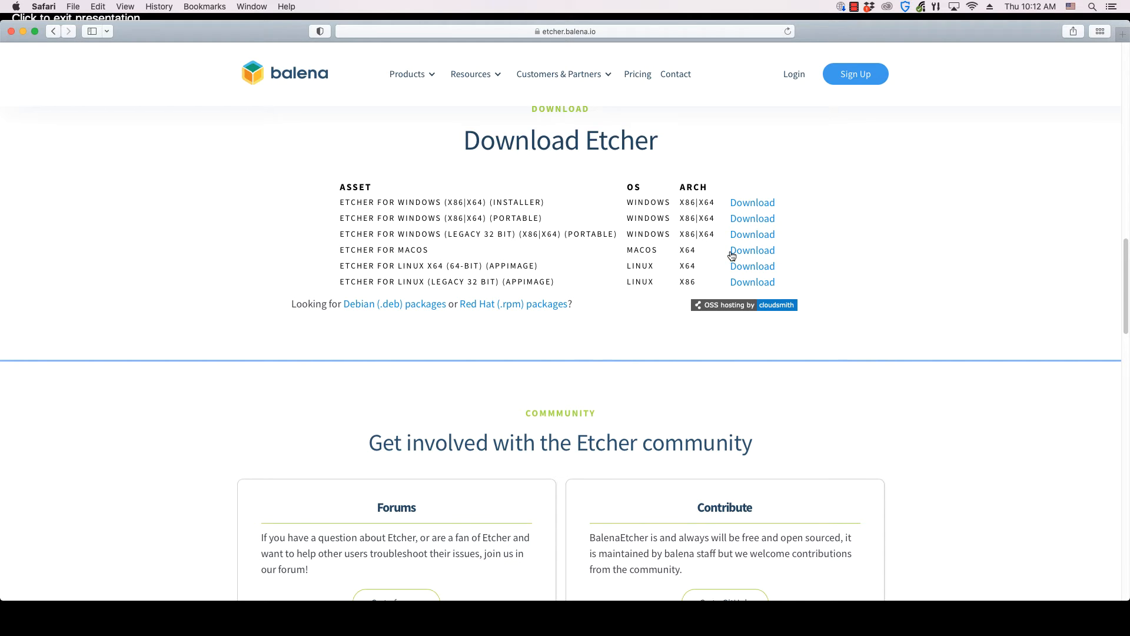
mouse_move(728, 254)
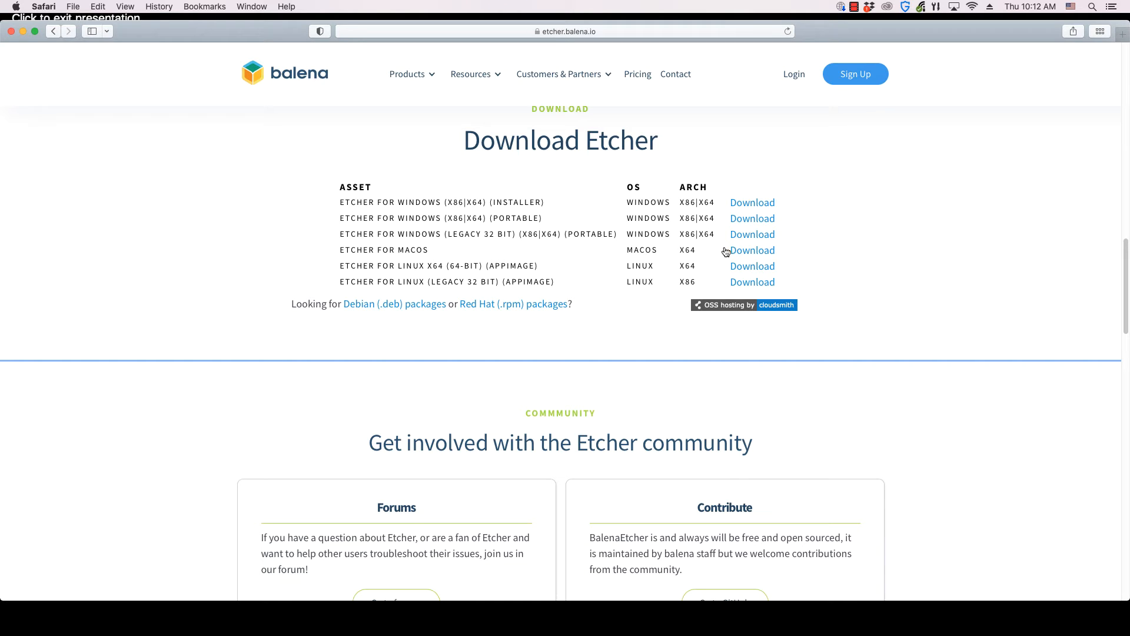
mouse_move(736, 253)
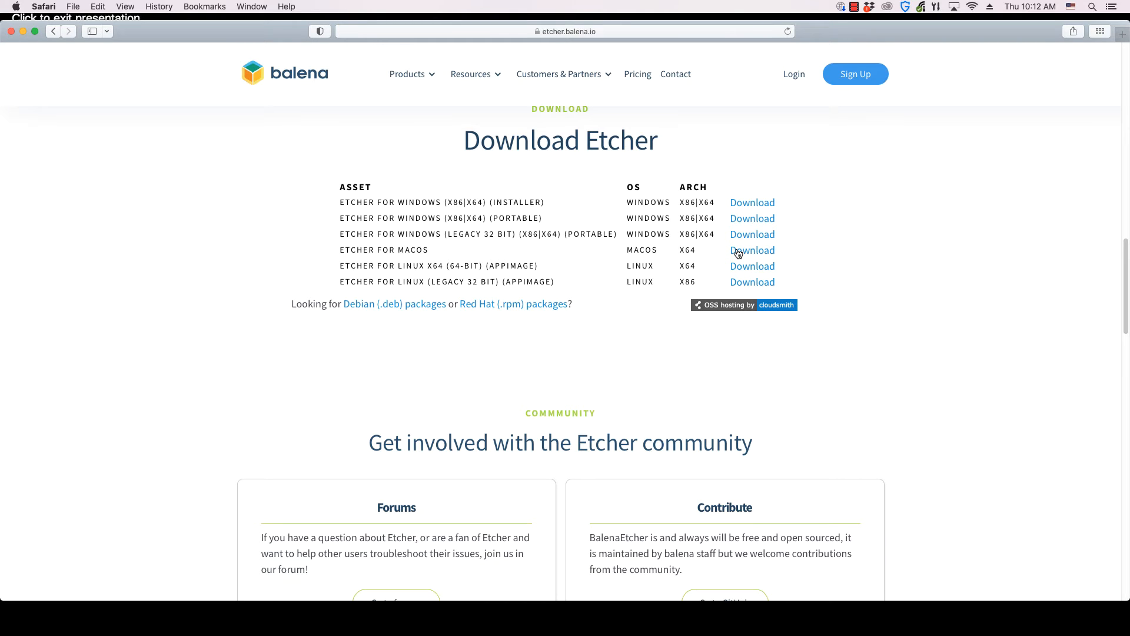
Download the macOS balenaEtcher-1.18.11.dmg, allowing etcher.balena.io downloads and saving it to Downloads.
click(751, 250)
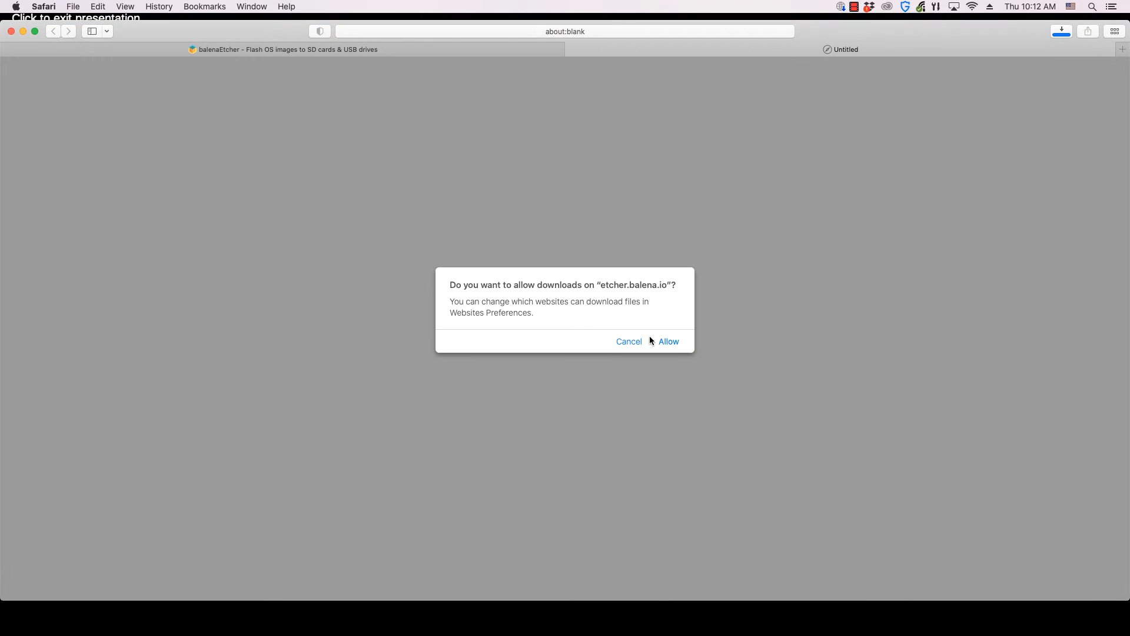
click(667, 341)
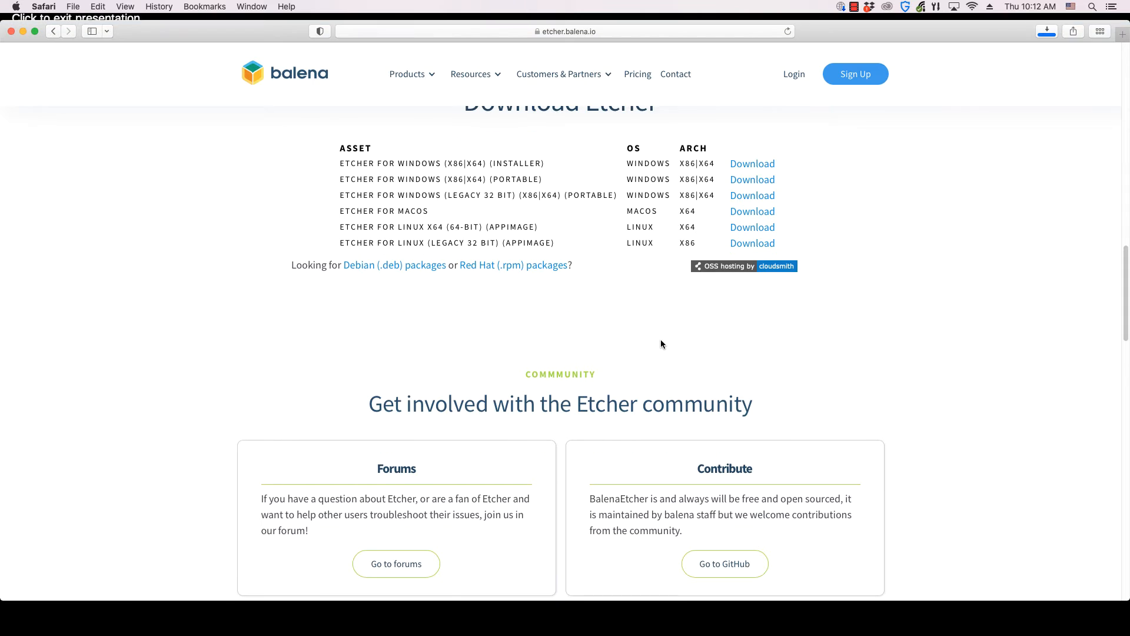
click(752, 211)
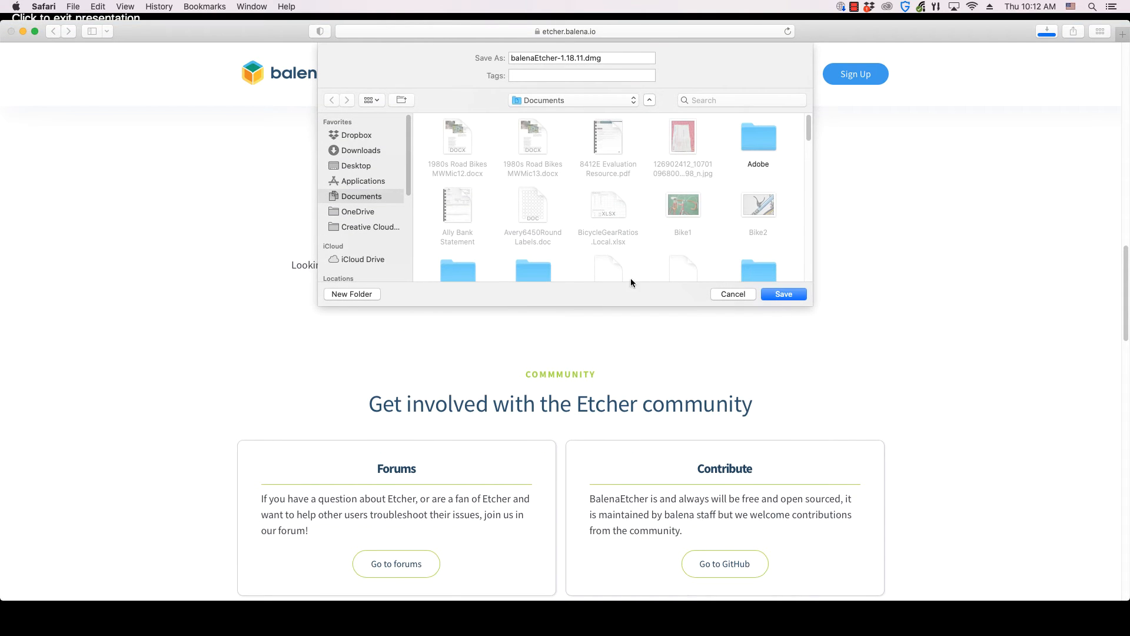
mouse_move(358, 151)
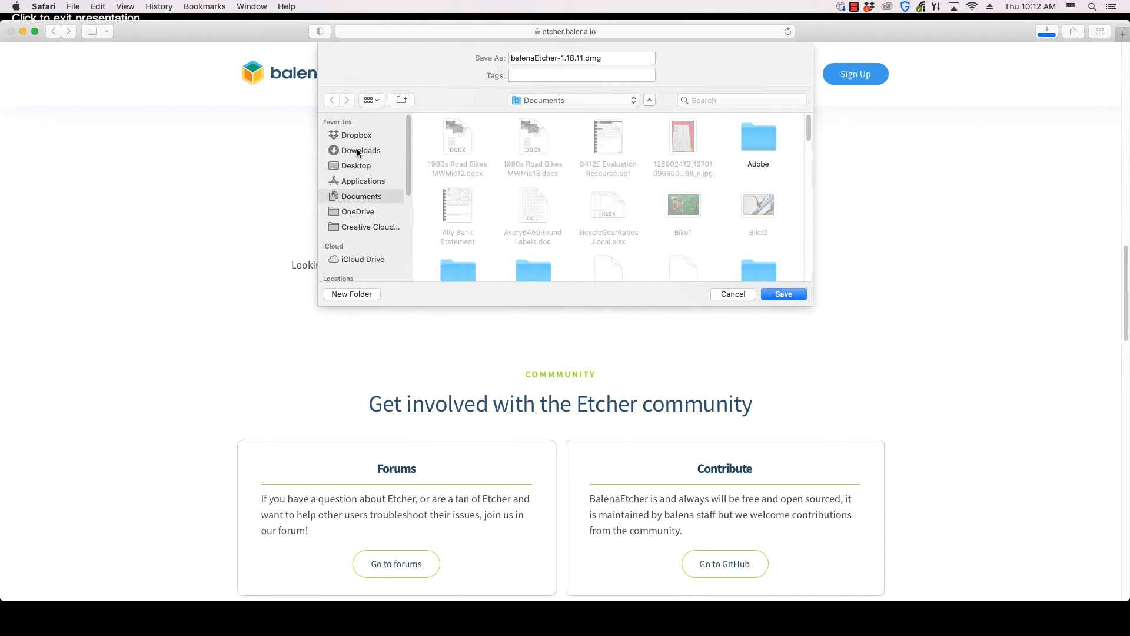
click(360, 150)
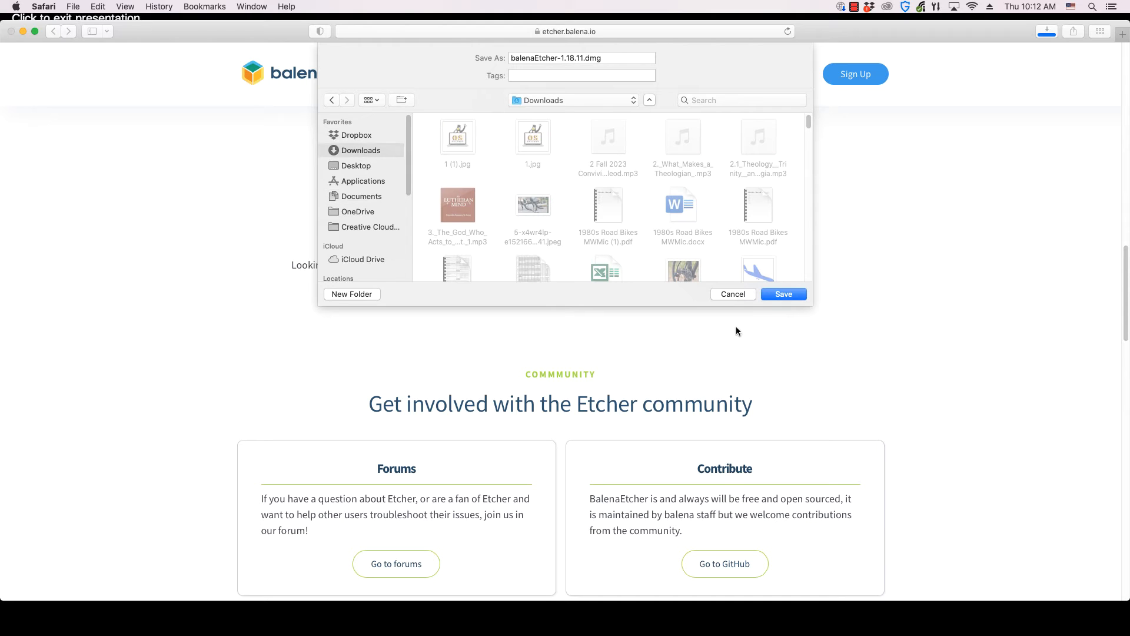
click(783, 293)
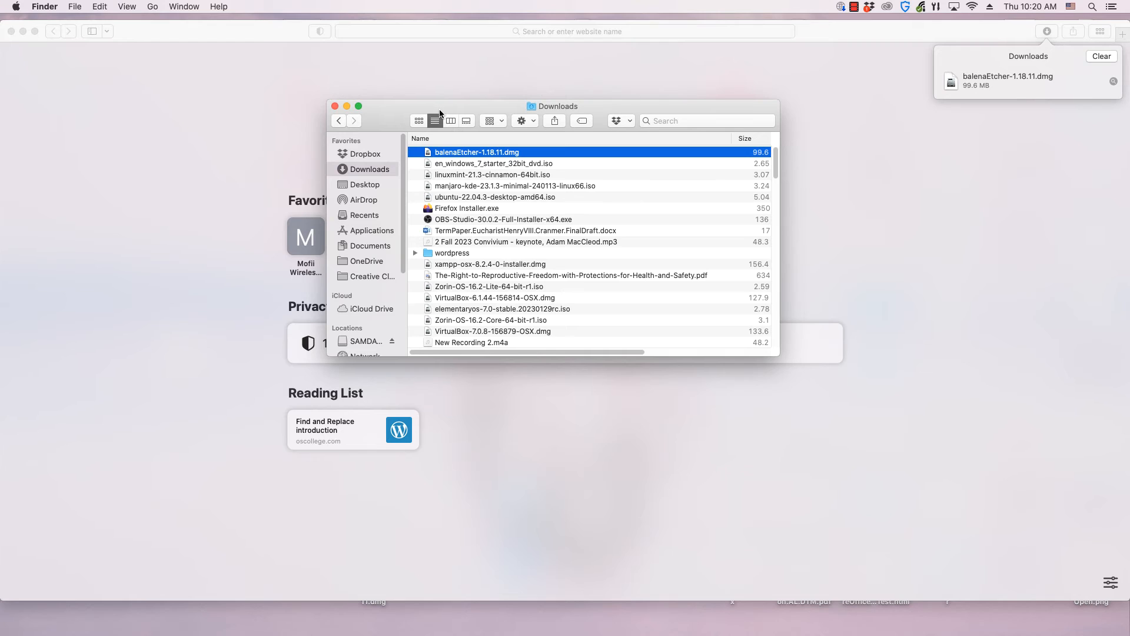
mouse_move(444, 113)
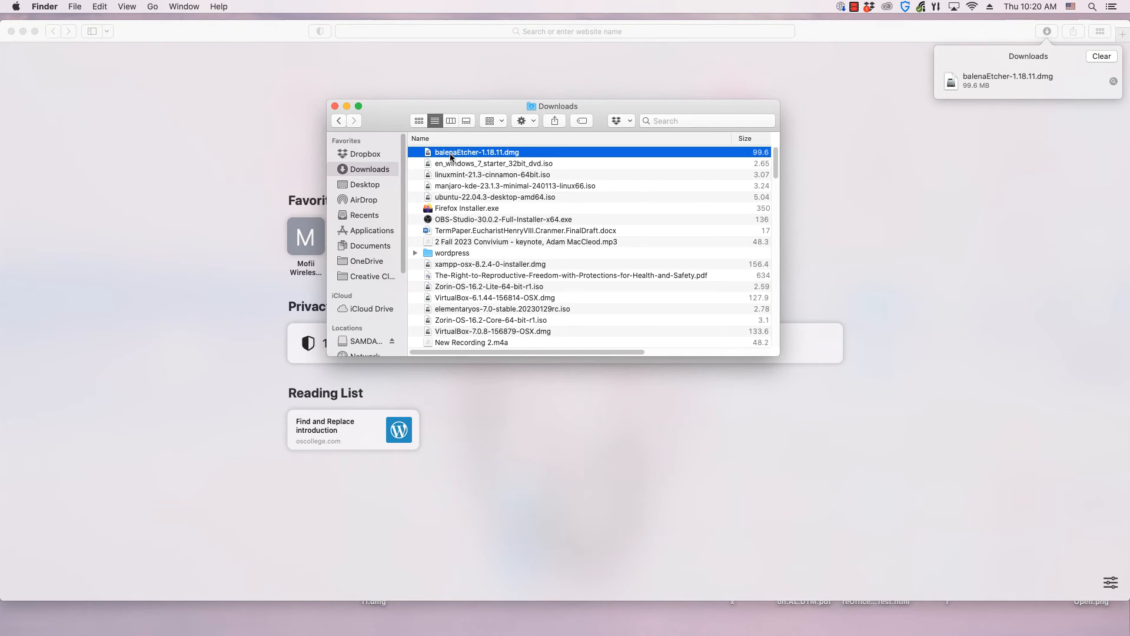
mouse_move(574, 112)
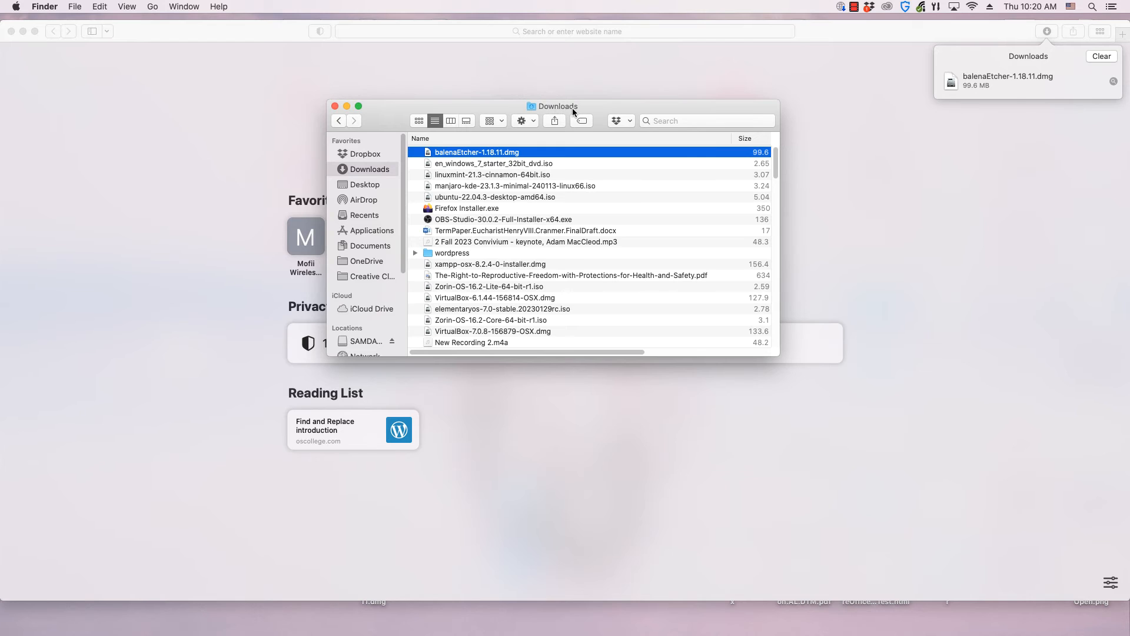
mouse_move(1083, 60)
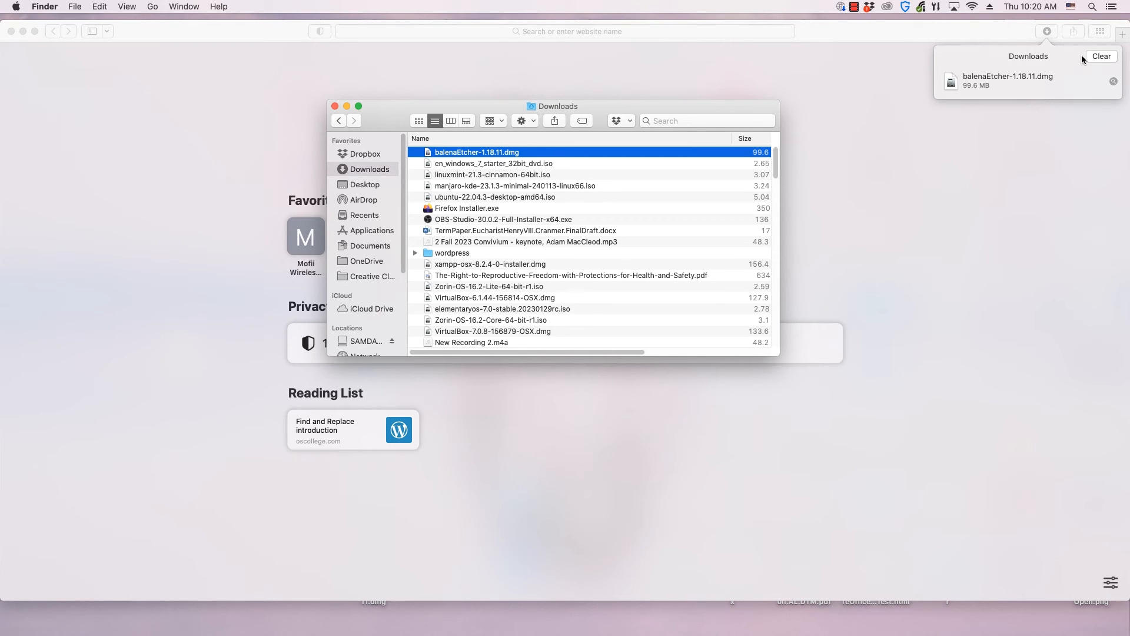
mouse_move(160, 36)
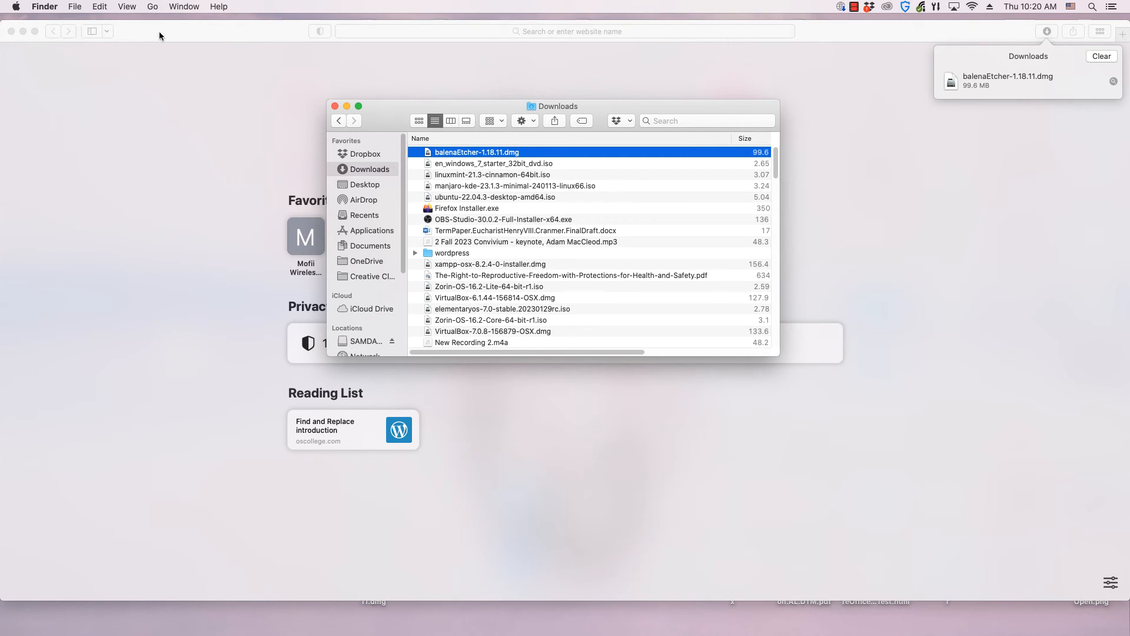
mouse_move(663, 131)
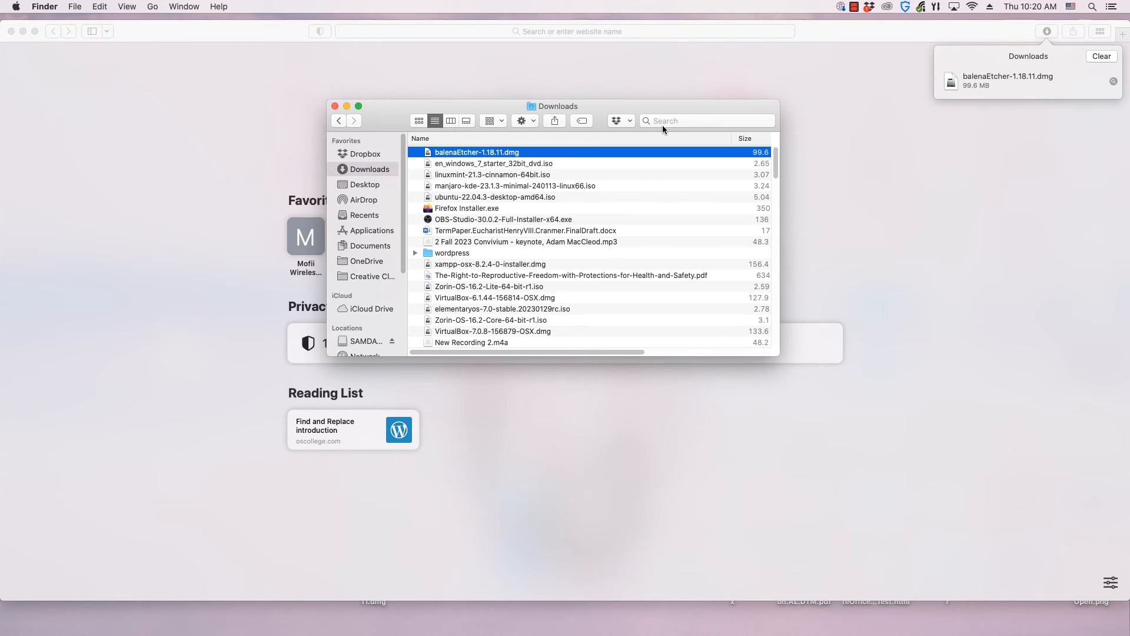
mouse_move(481, 155)
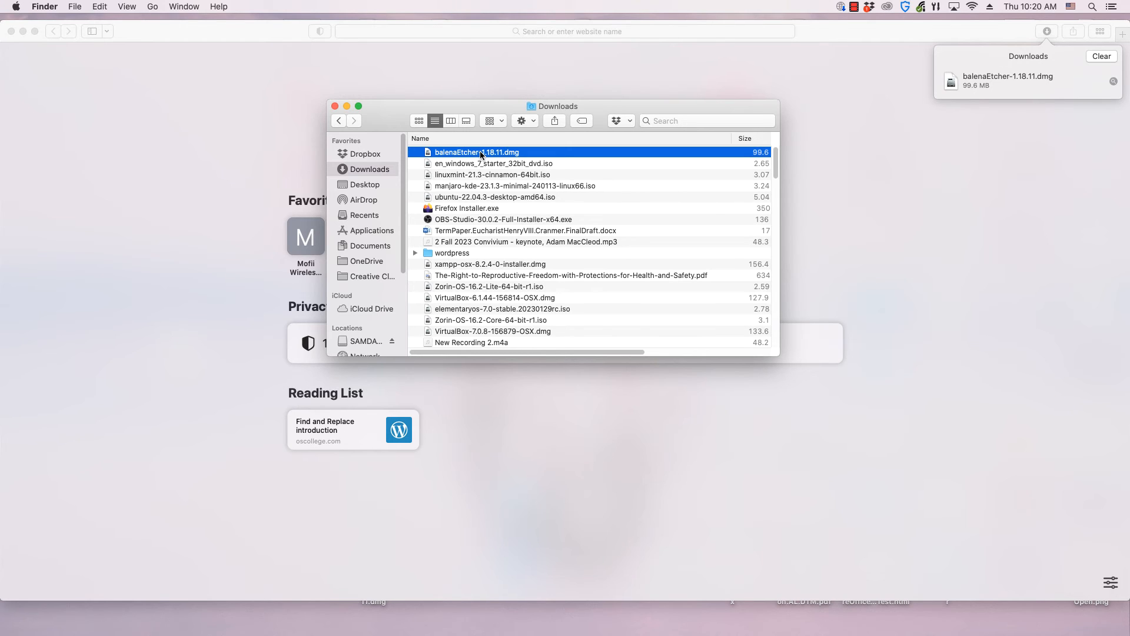
Mount balenaEtcher-1.18.11.dmg from Downloads to show the installer window.
double_click(478, 152)
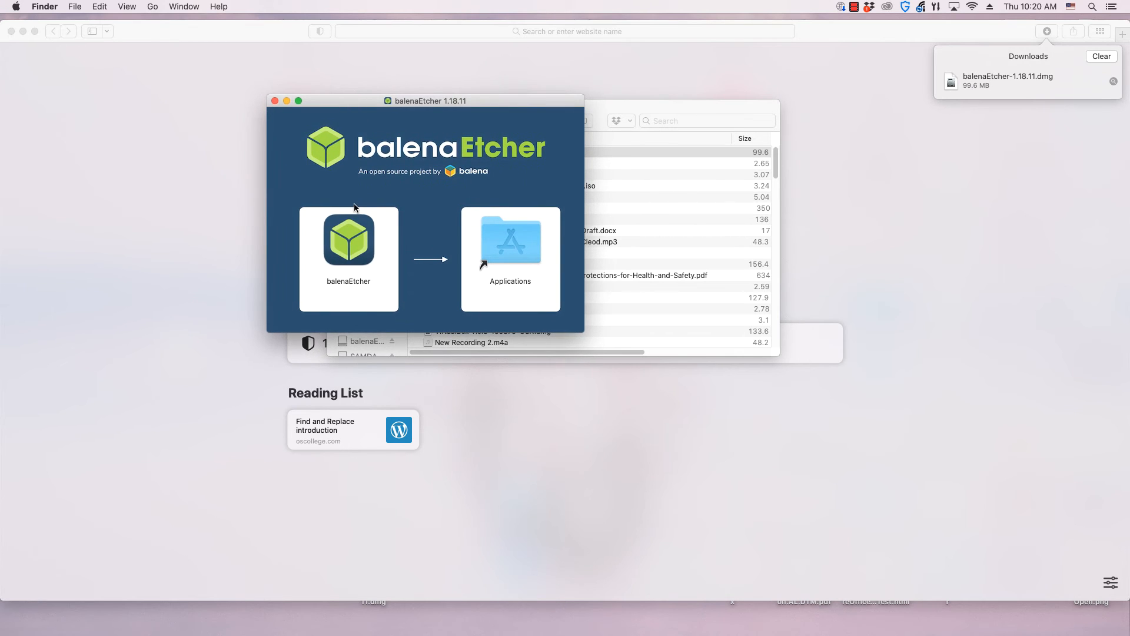
mouse_move(353, 240)
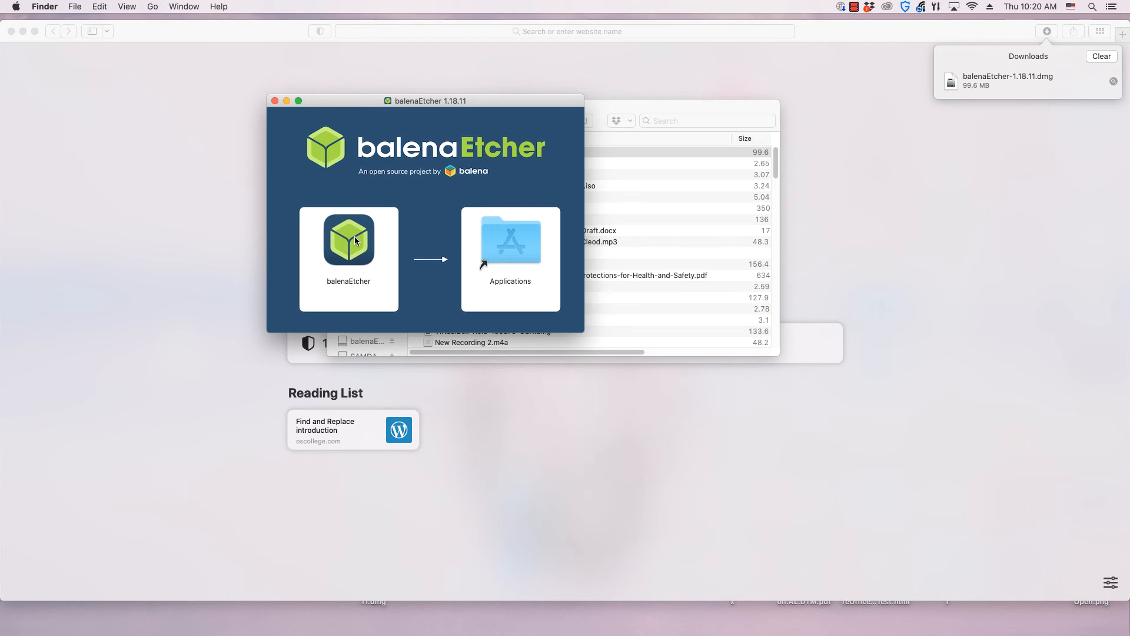
mouse_move(464, 248)
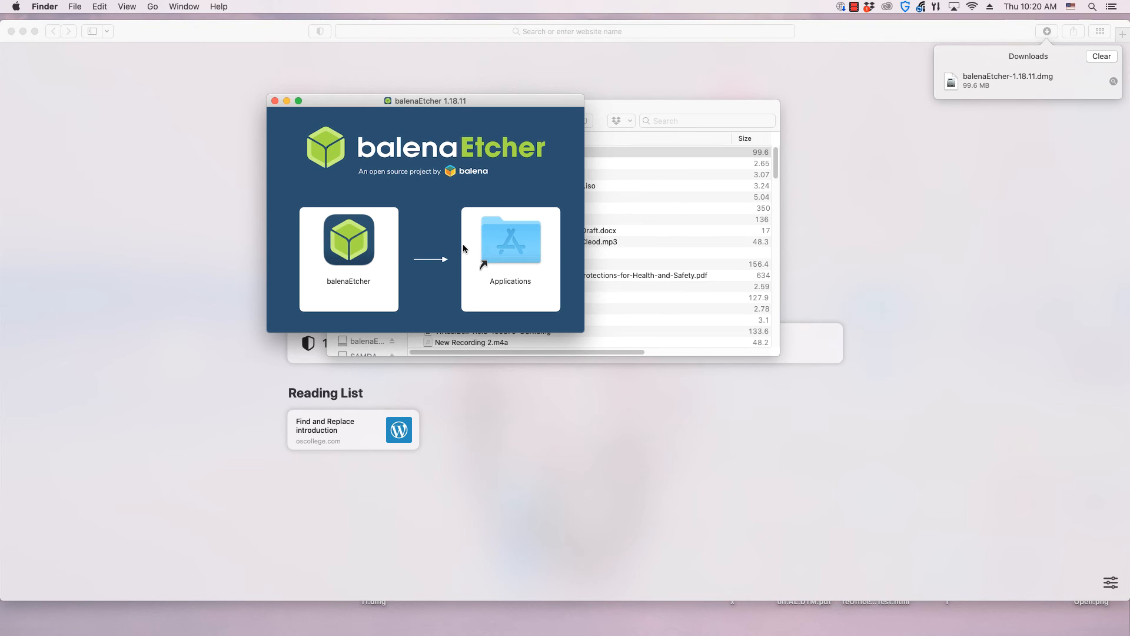
mouse_move(372, 256)
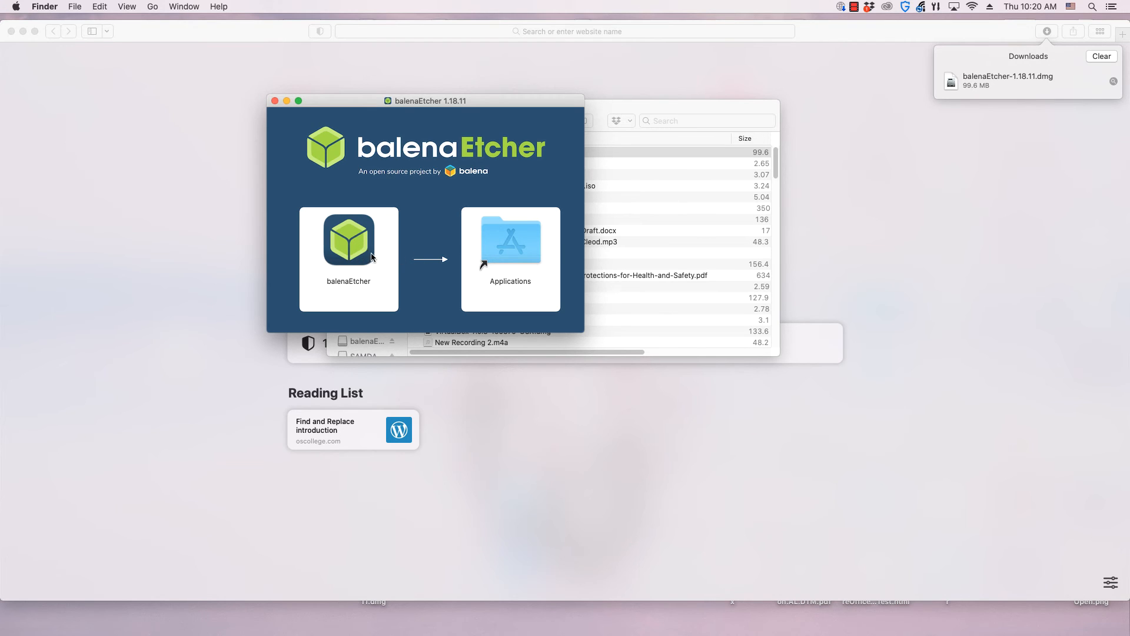
mouse_move(356, 248)
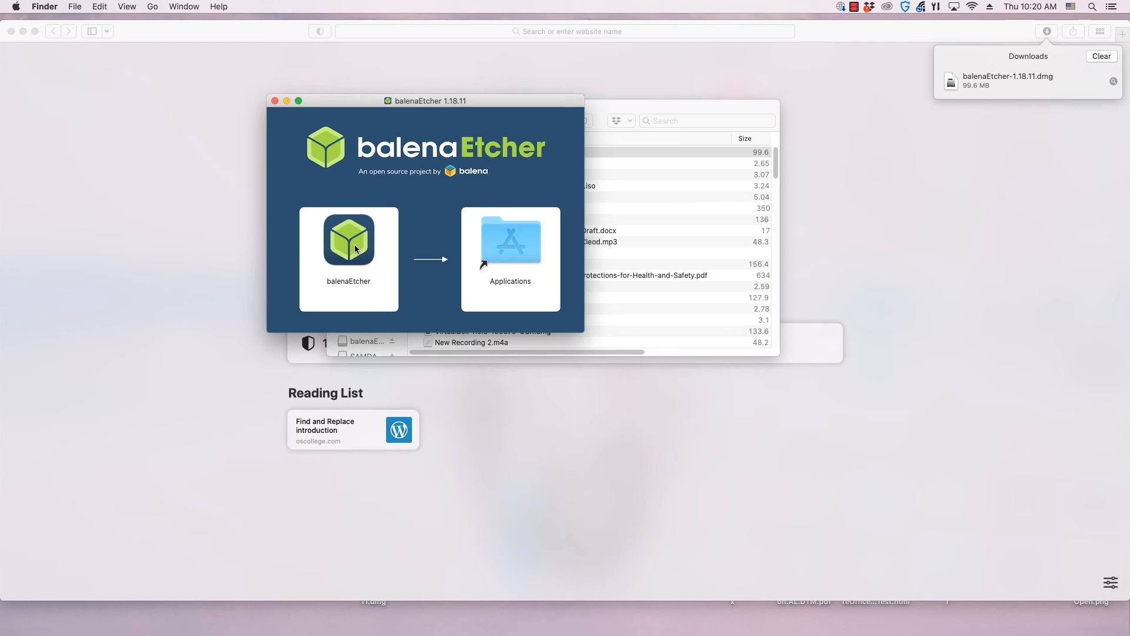
Drag the balenaEtcher app onto the Applications folder in the installer window.
drag(348, 240, 510, 240)
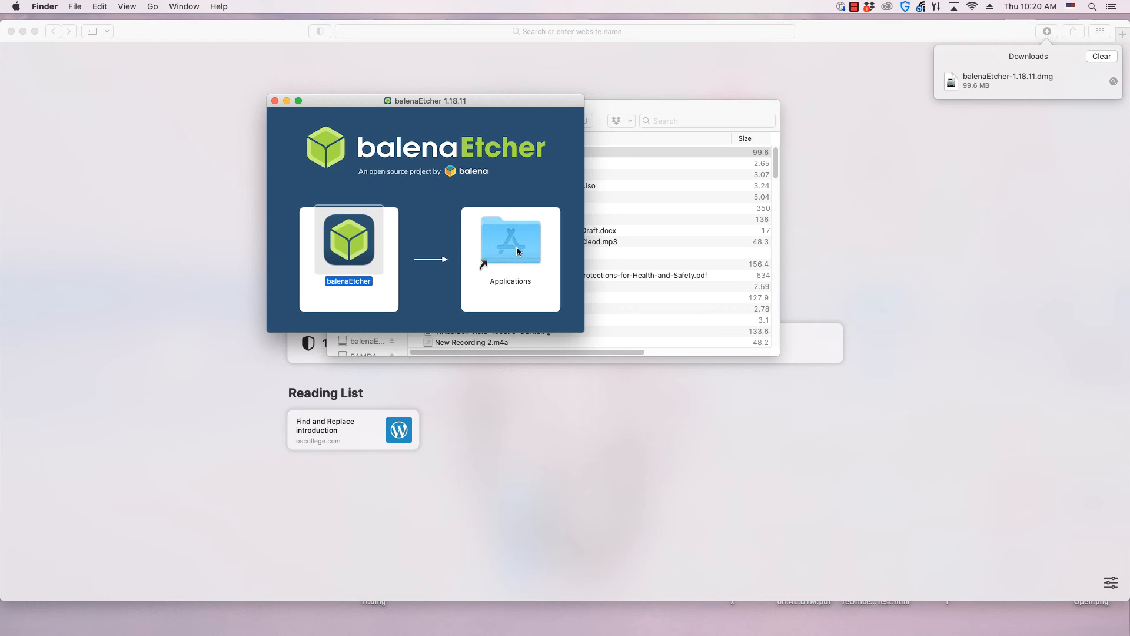
mouse_move(511, 258)
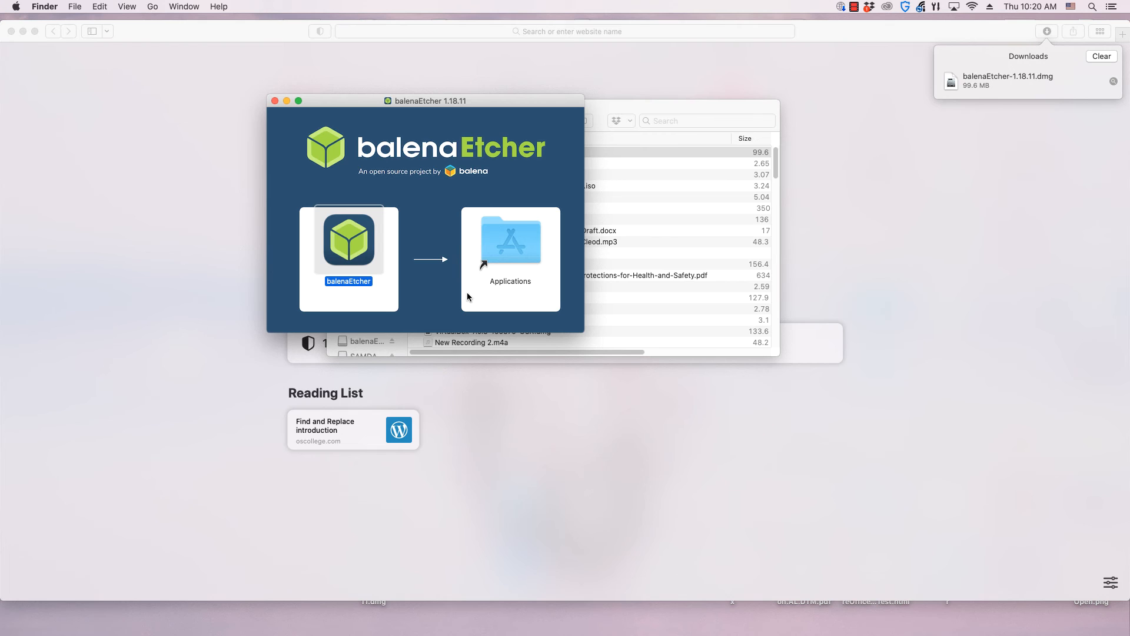
mouse_move(469, 310)
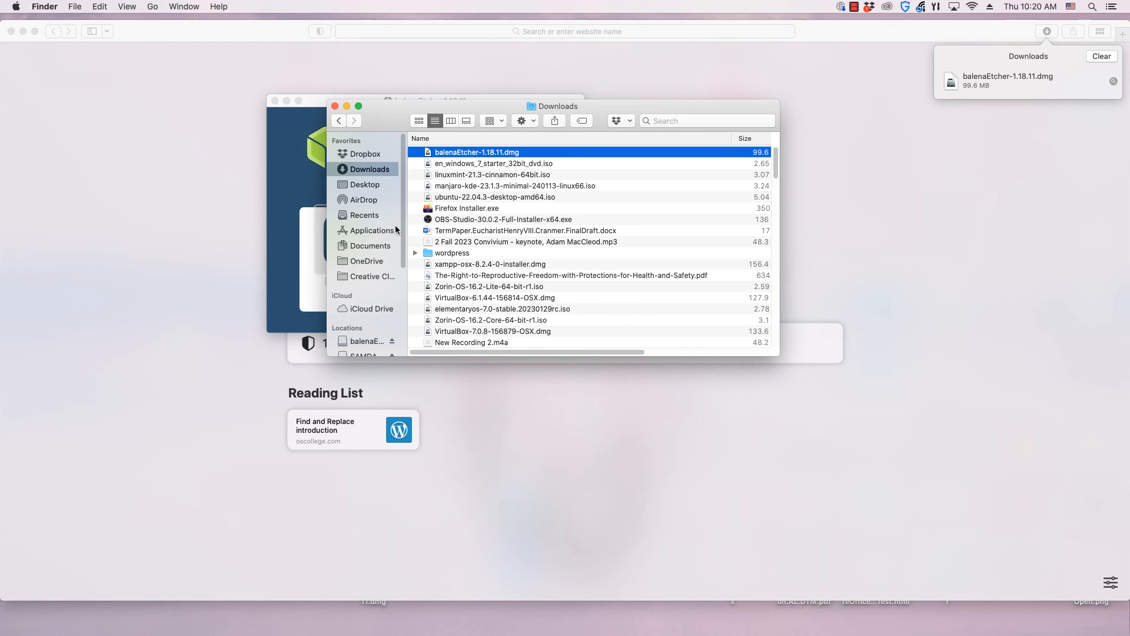
Launch balenaEtcher from the Applications folder in Finder.
click(373, 231)
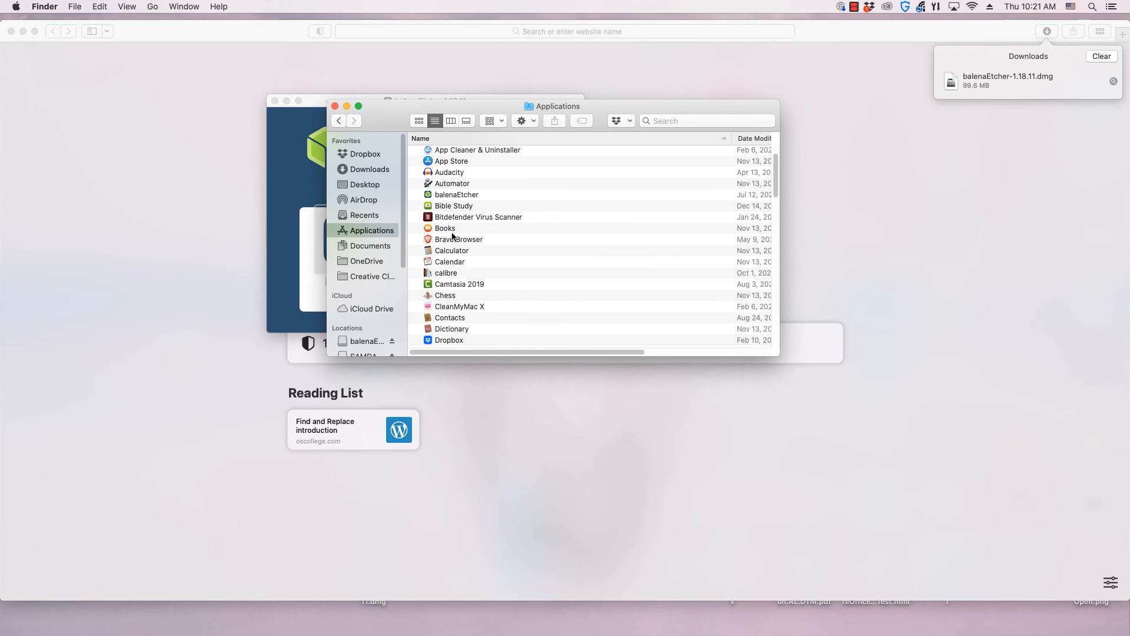
click(456, 195)
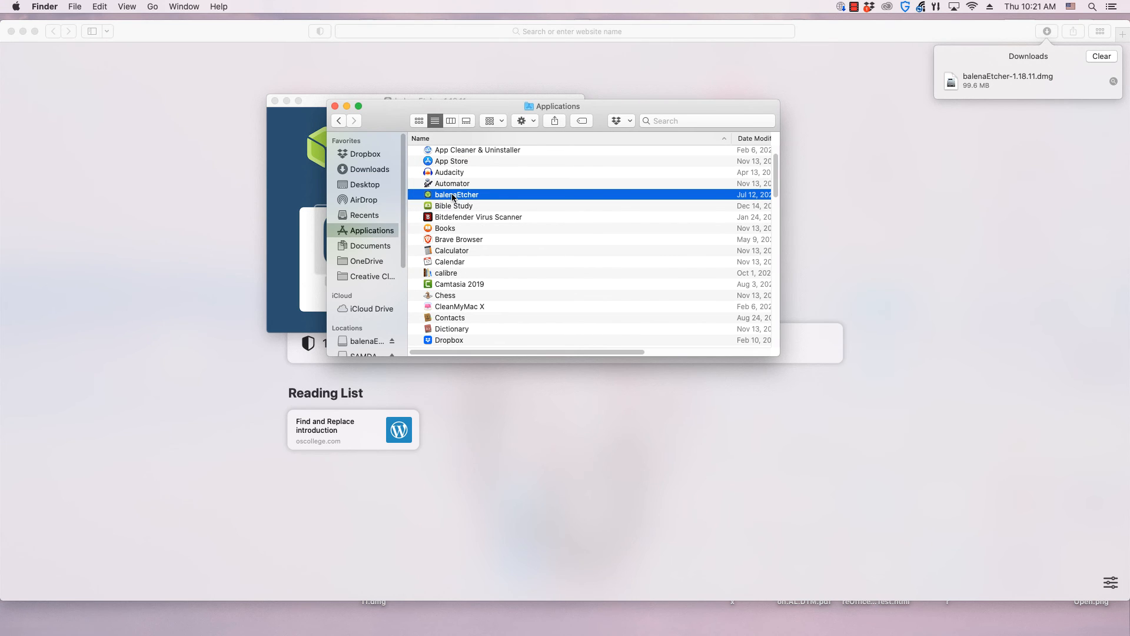
double_click(457, 194)
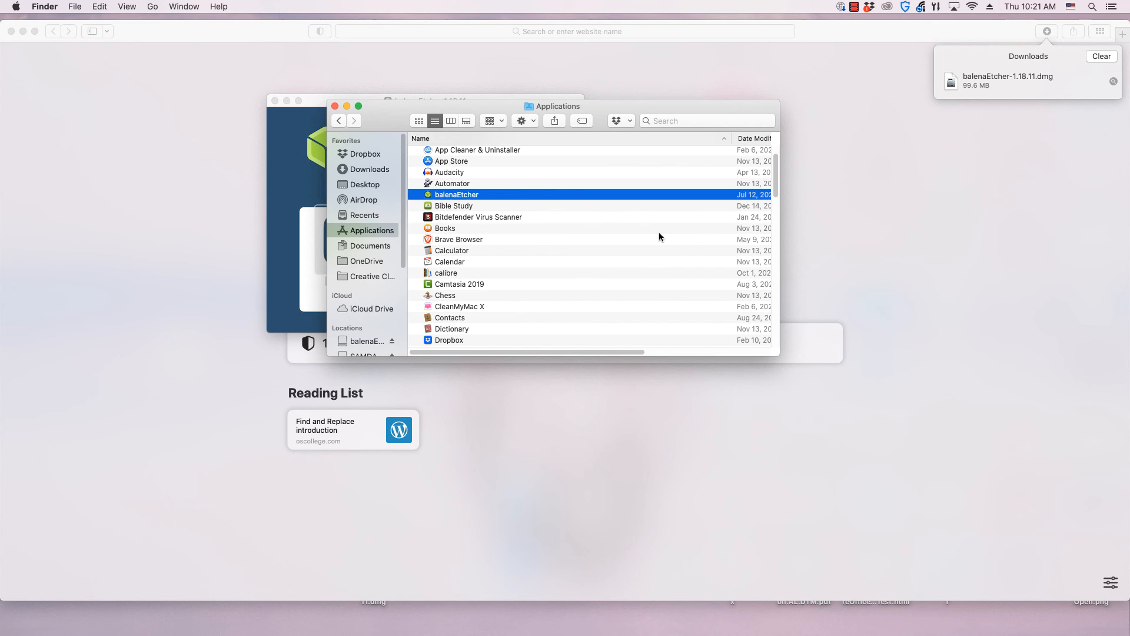
double_click(457, 195)
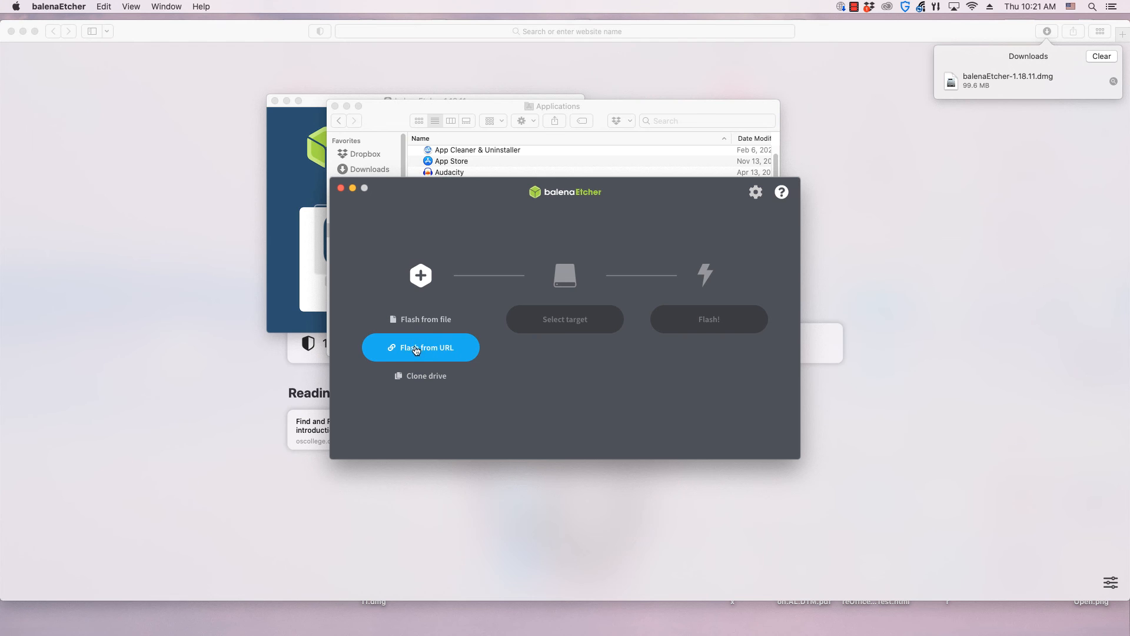
mouse_move(420, 319)
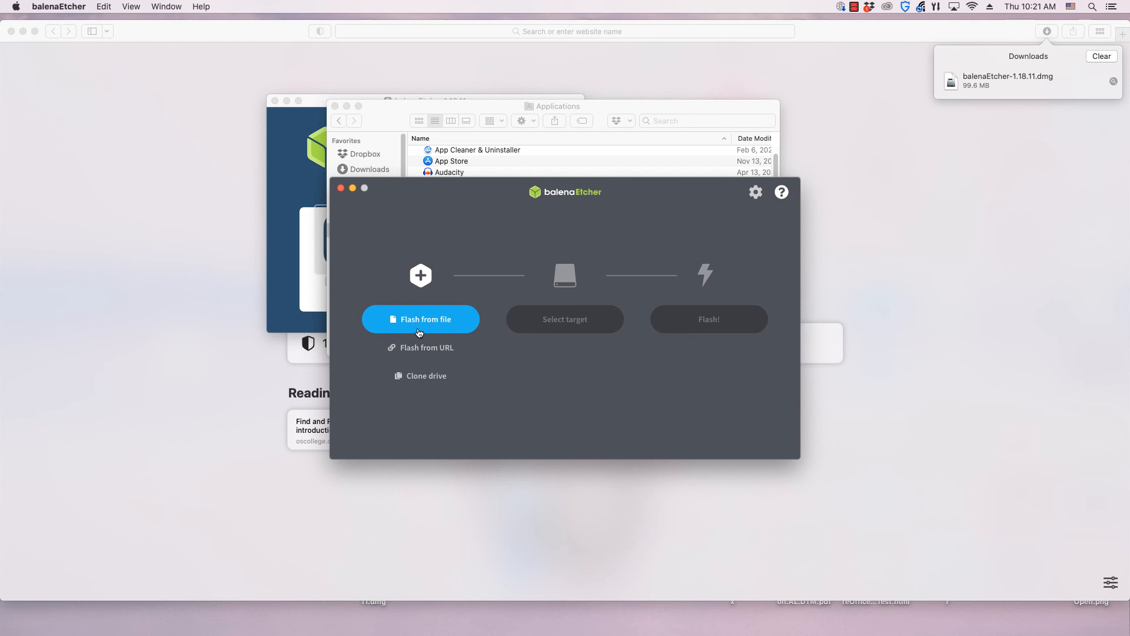